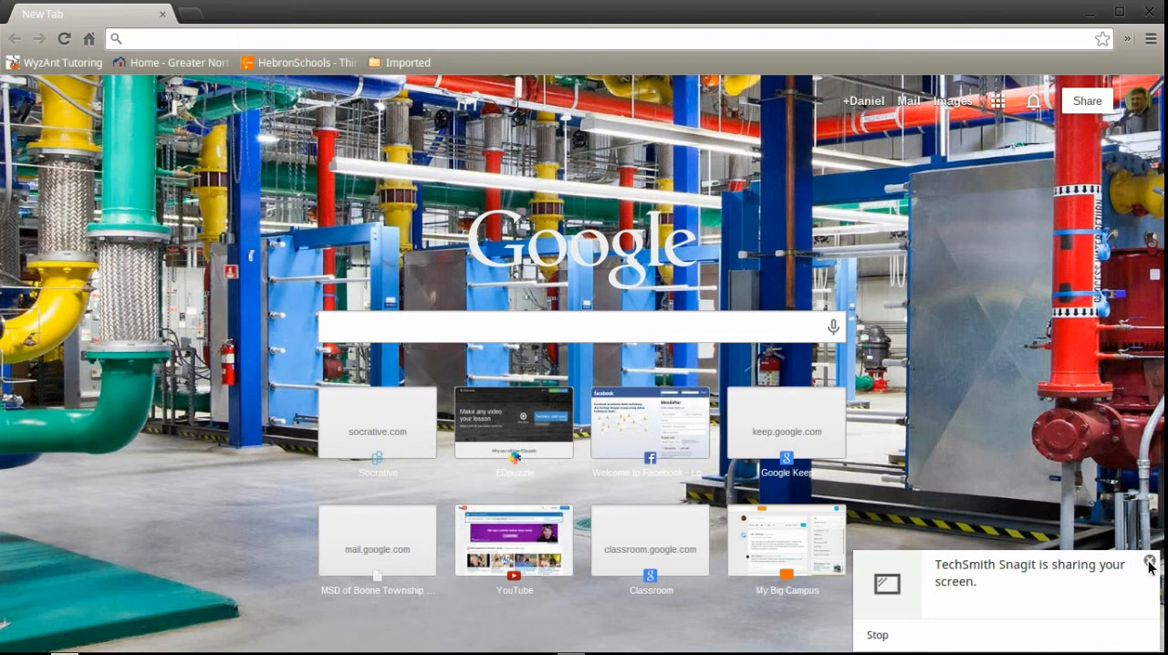
Step: Dismiss the Snagit screen-sharing notification over the Chrome new tab
{"action": "left_click", "coordinate": [1150, 561]}
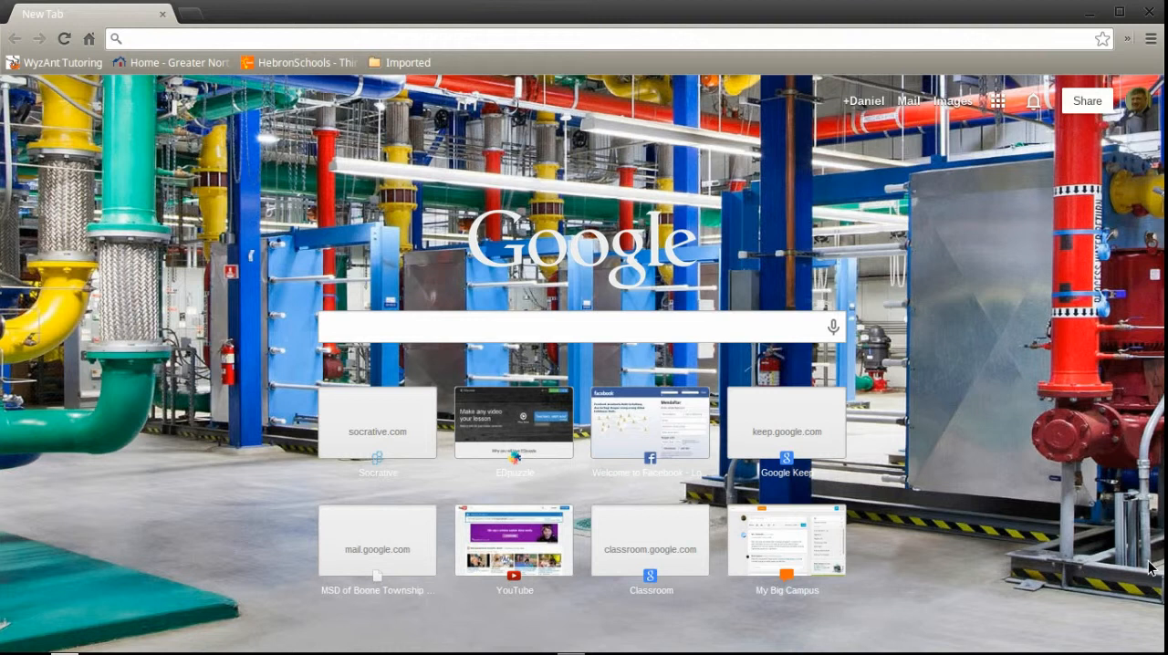
{"action": "mouse_move", "coordinate": [916, 429]}
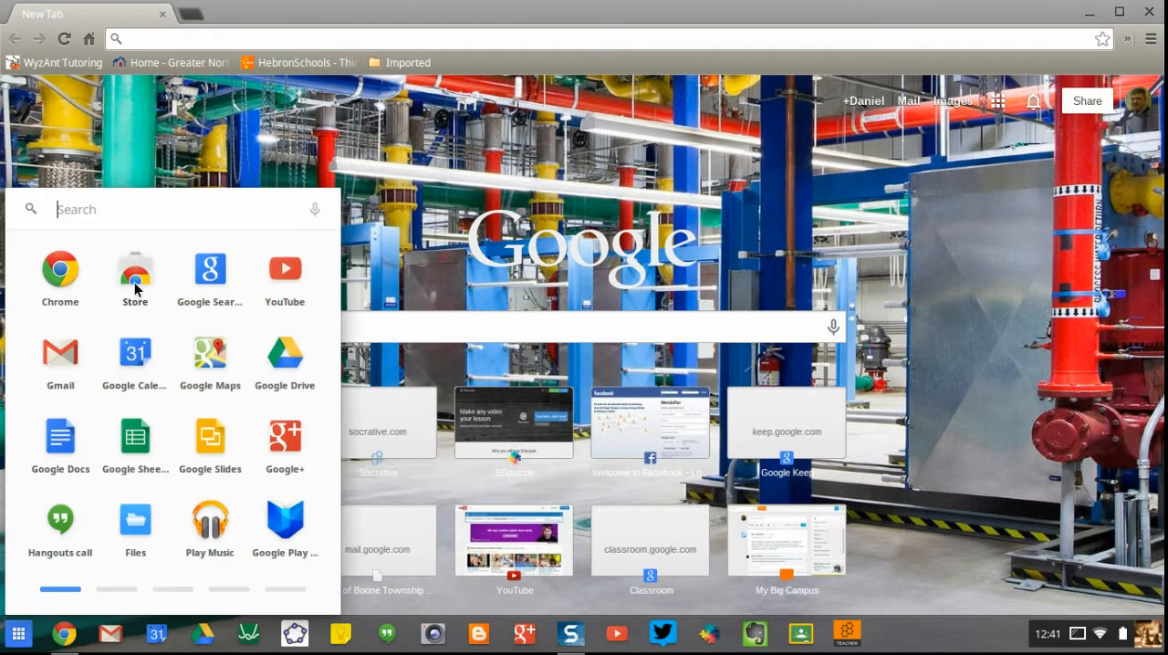
Step: Search the Chrome Web Store for 'chrome remote desktop' and add the free app
{"action": "left_click", "coordinate": [135, 268]}
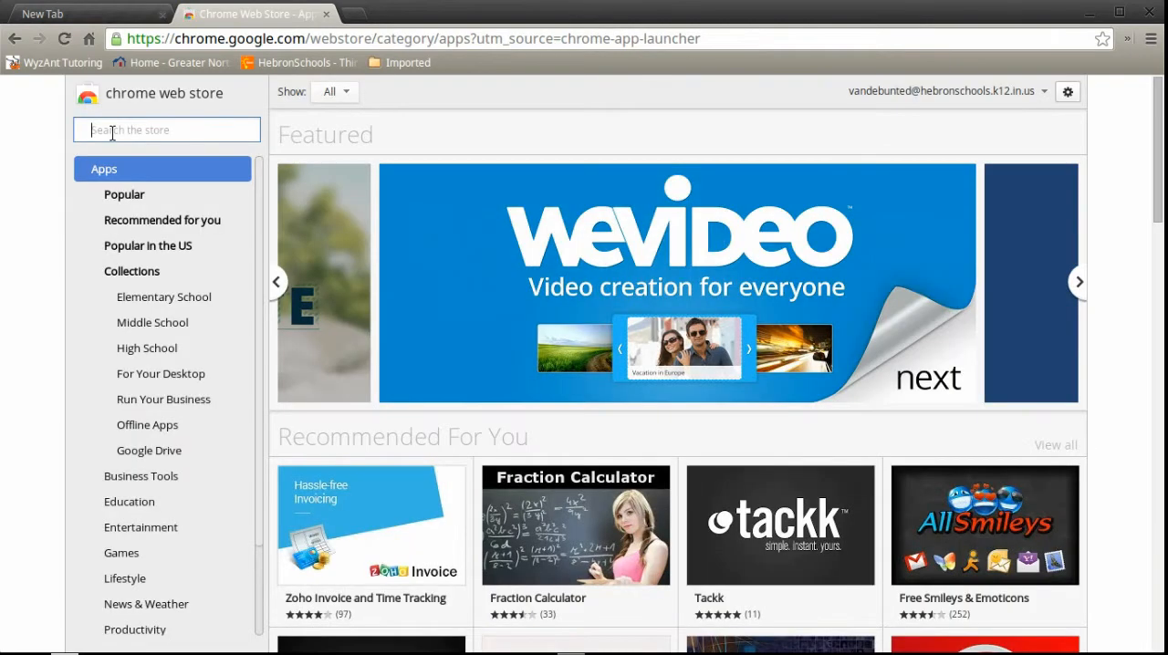
{"action": "type", "text": "v"}
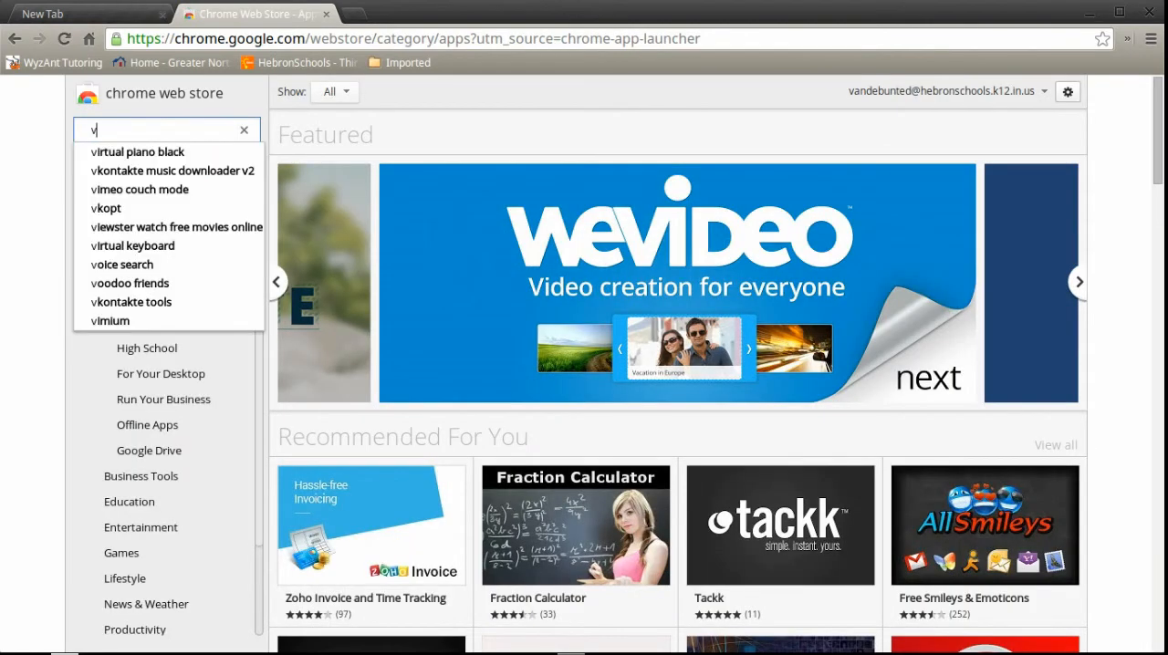
{"action": "type", "text": "chrome remote desktop"}
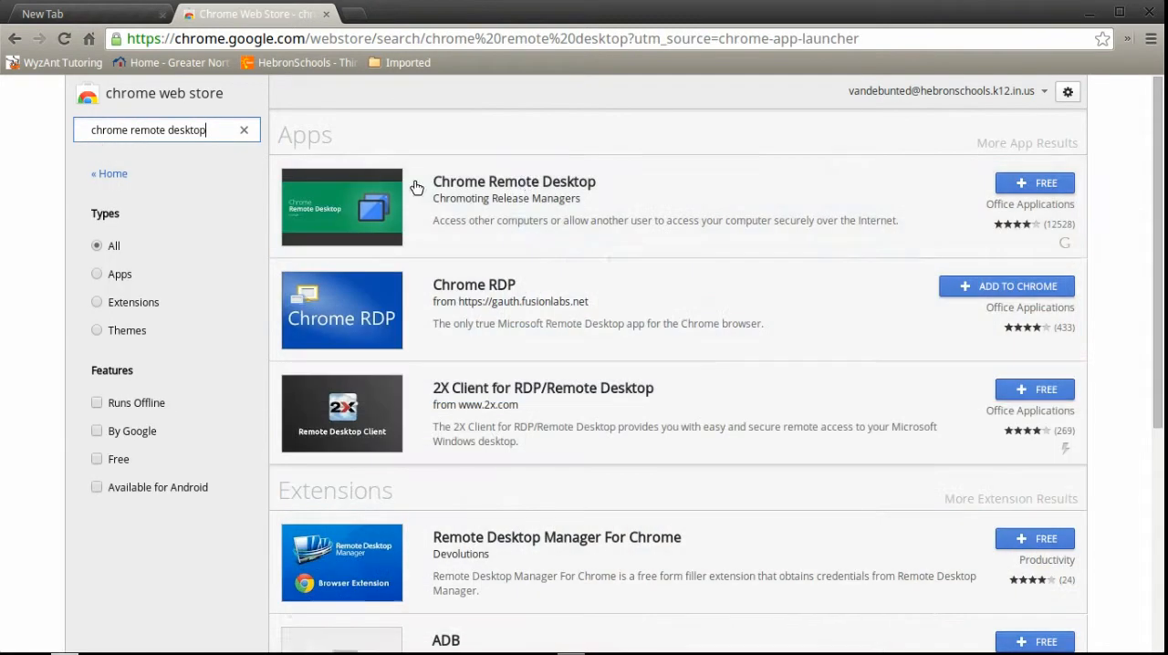
{"action": "mouse_move", "coordinate": [420, 208]}
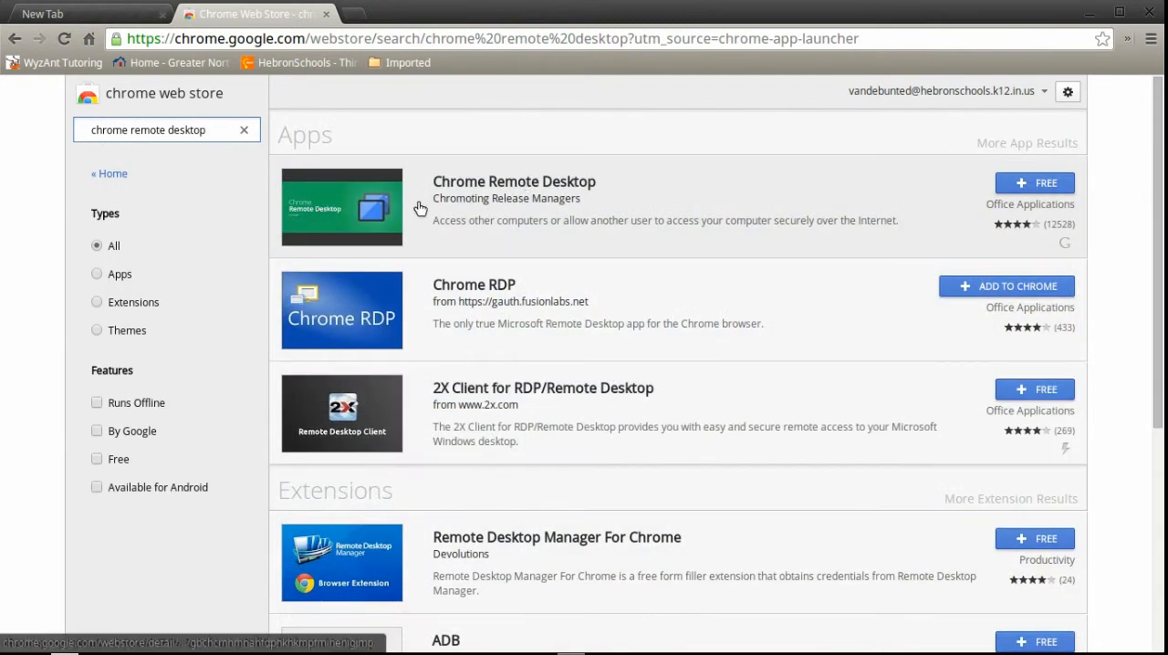
{"action": "mouse_move", "coordinate": [1033, 183]}
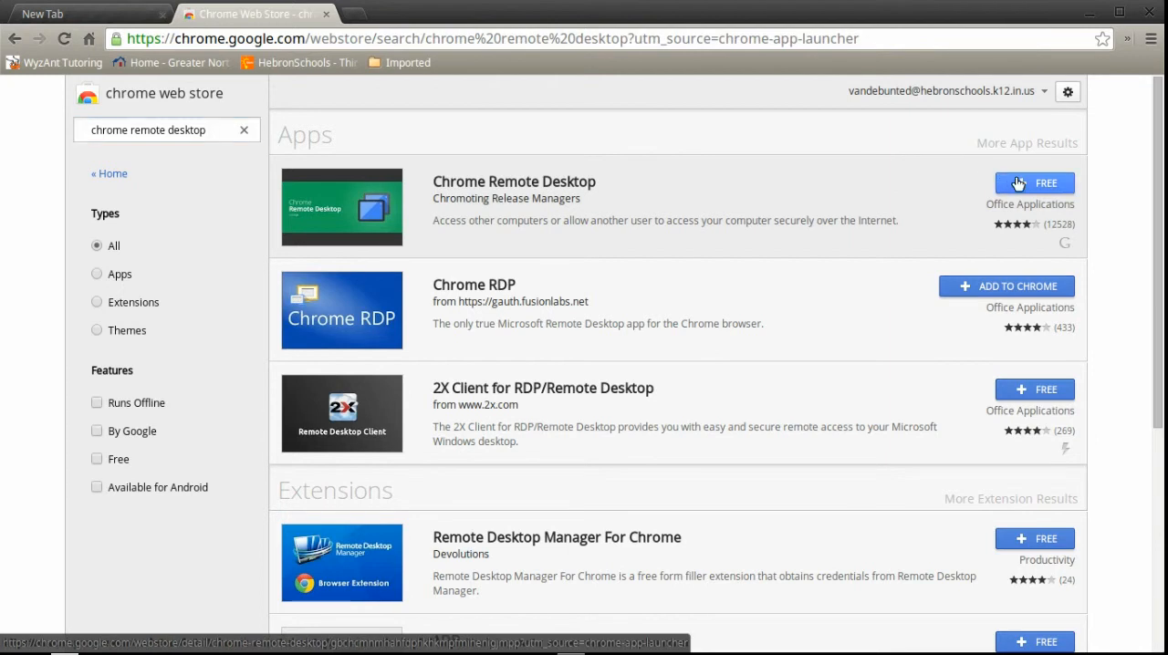
{"action": "left_click", "coordinate": [1033, 183]}
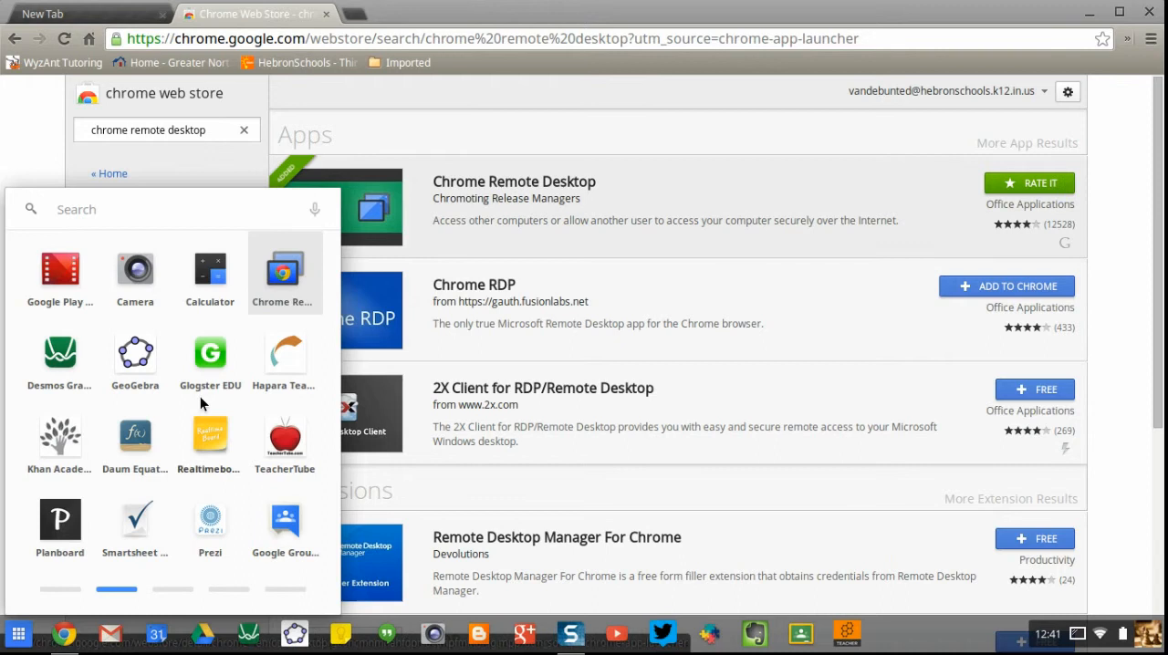
{"action": "mouse_move", "coordinate": [291, 272]}
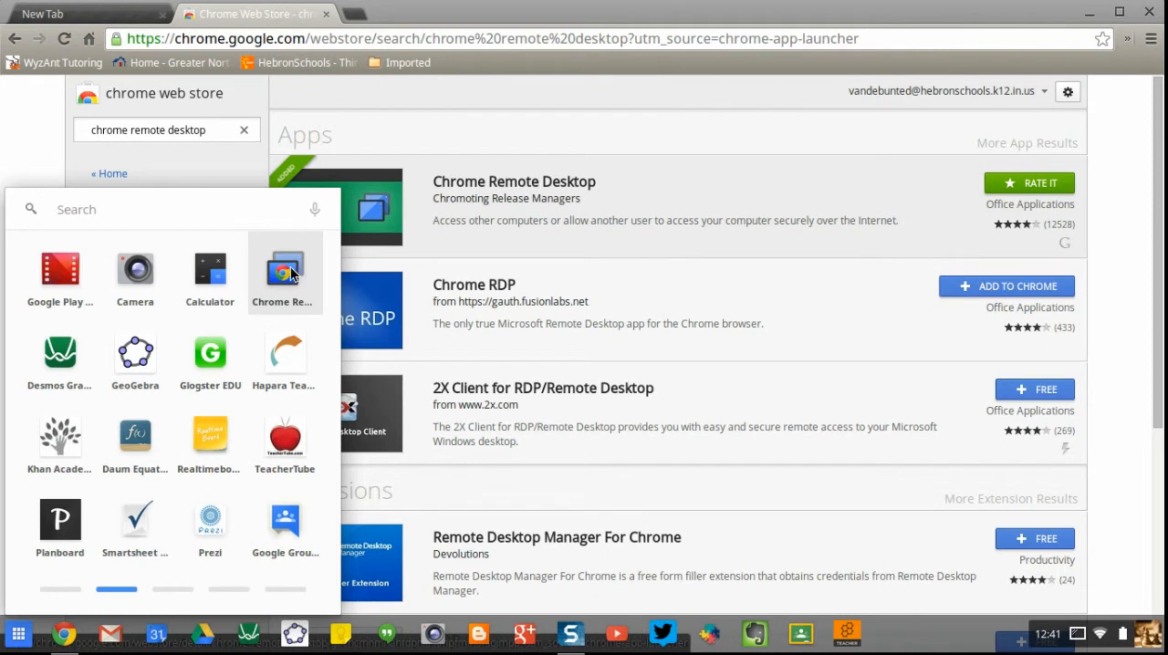
Step: Launch Chrome Remote Desktop and accept its extended and offline access permissions
{"action": "left_click", "coordinate": [284, 272]}
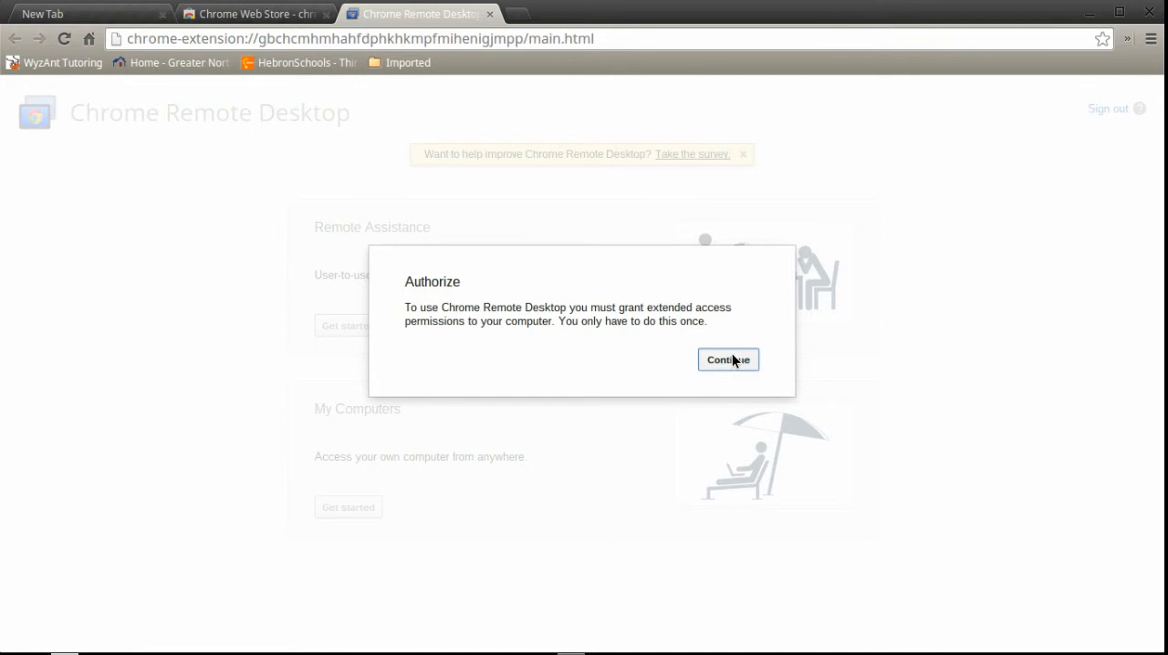
{"action": "left_click", "coordinate": [726, 359]}
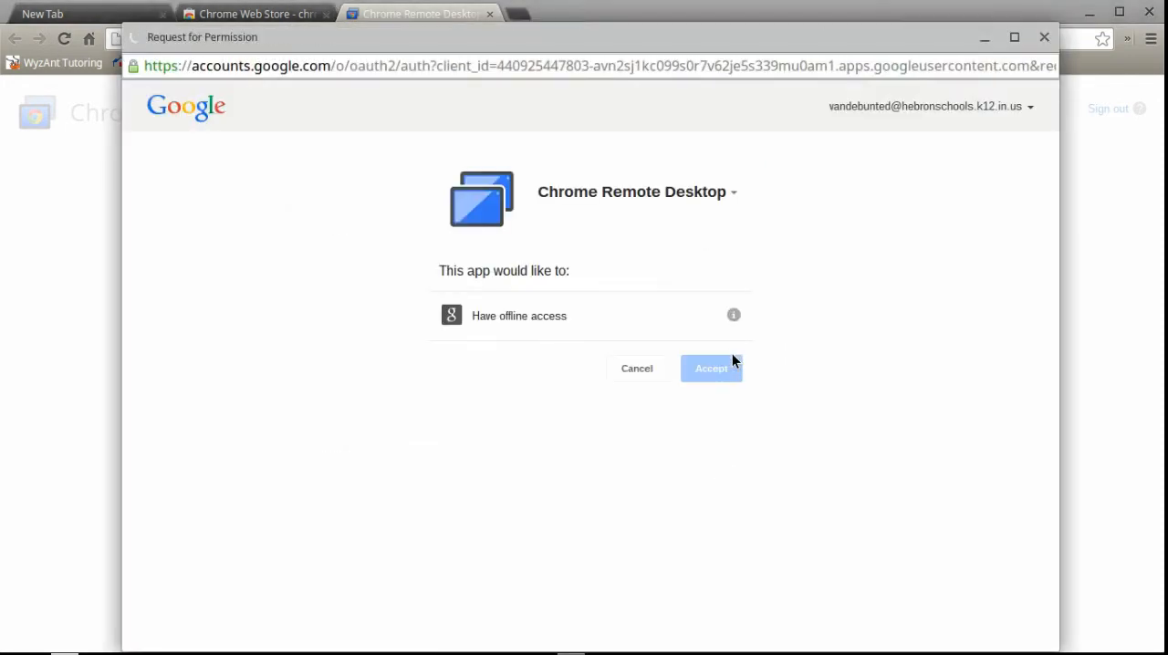
{"action": "left_click", "coordinate": [711, 369]}
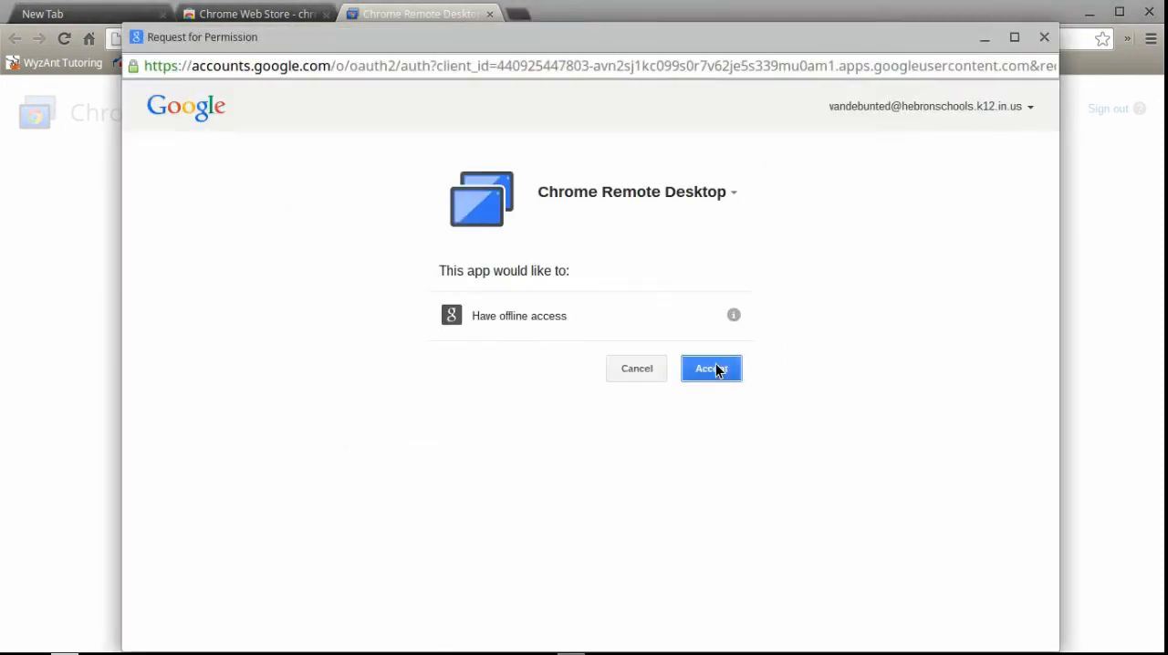
{"action": "left_click", "coordinate": [712, 369]}
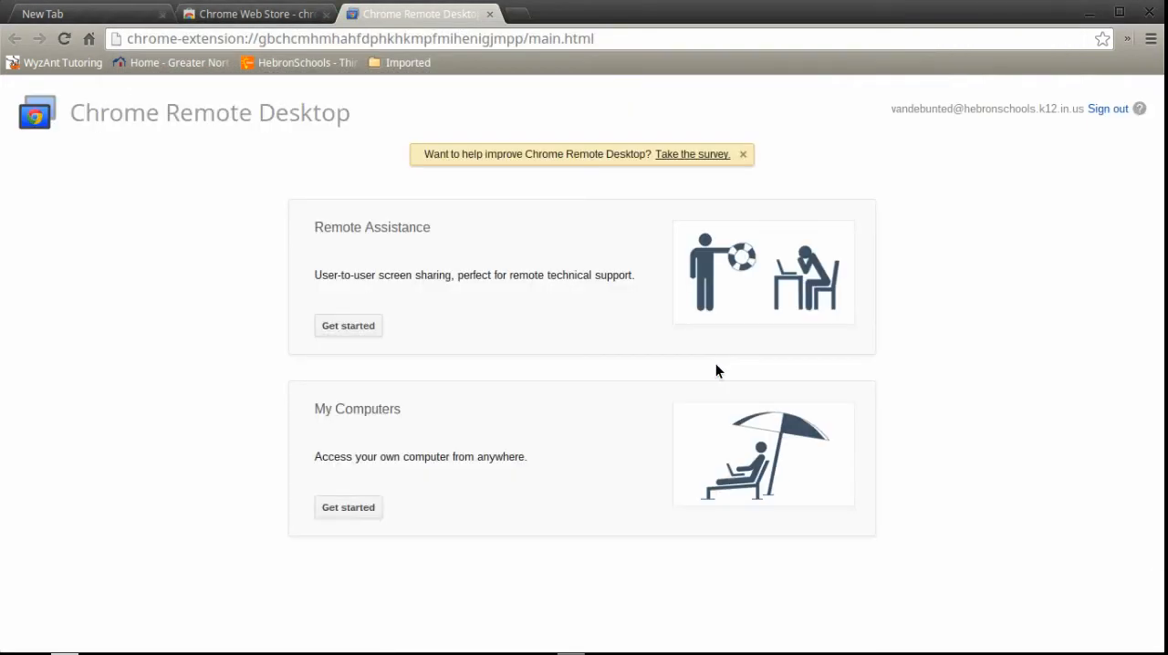
{"action": "mouse_move", "coordinate": [408, 493]}
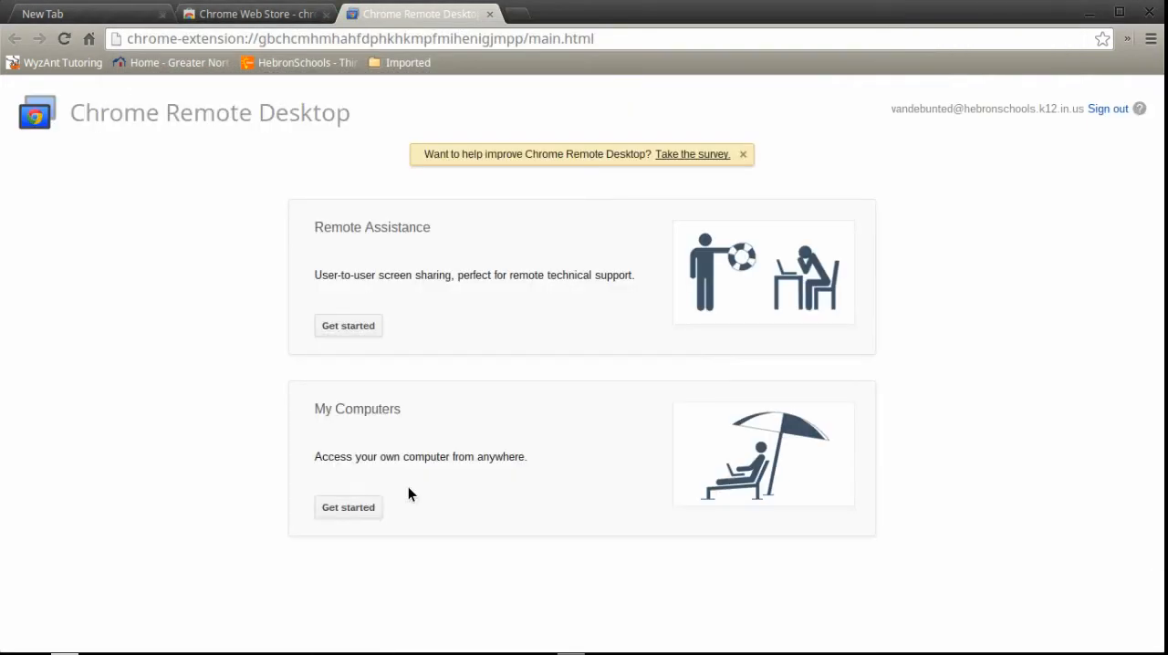
{"action": "mouse_move", "coordinate": [478, 453]}
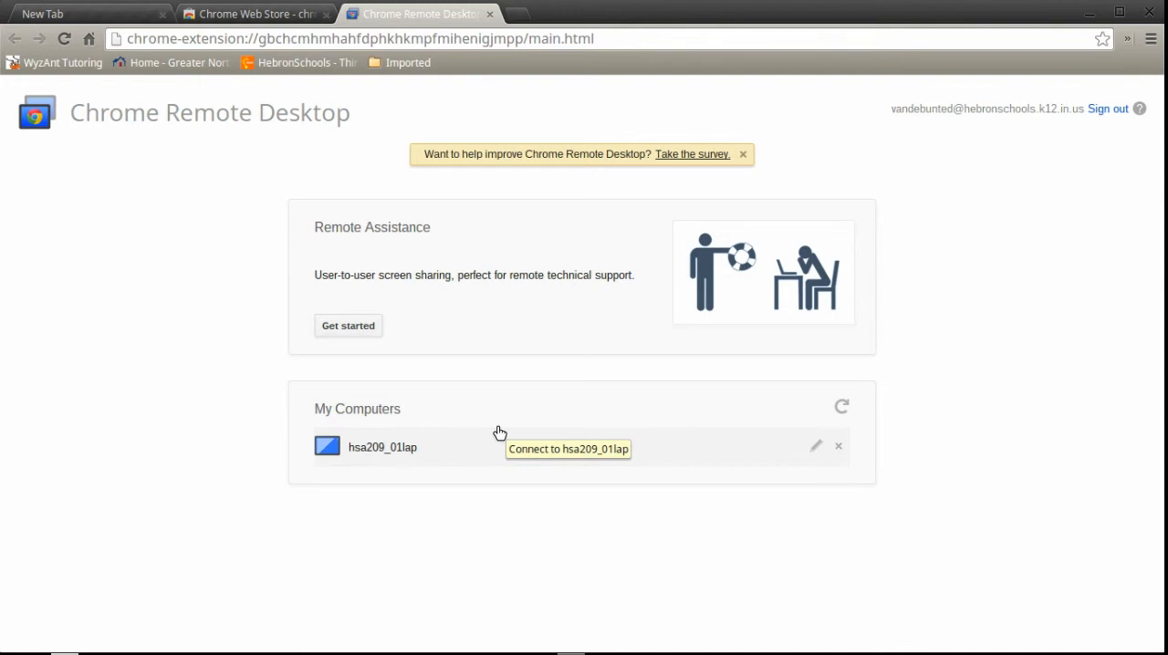
{"action": "left_click", "coordinate": [383, 447]}
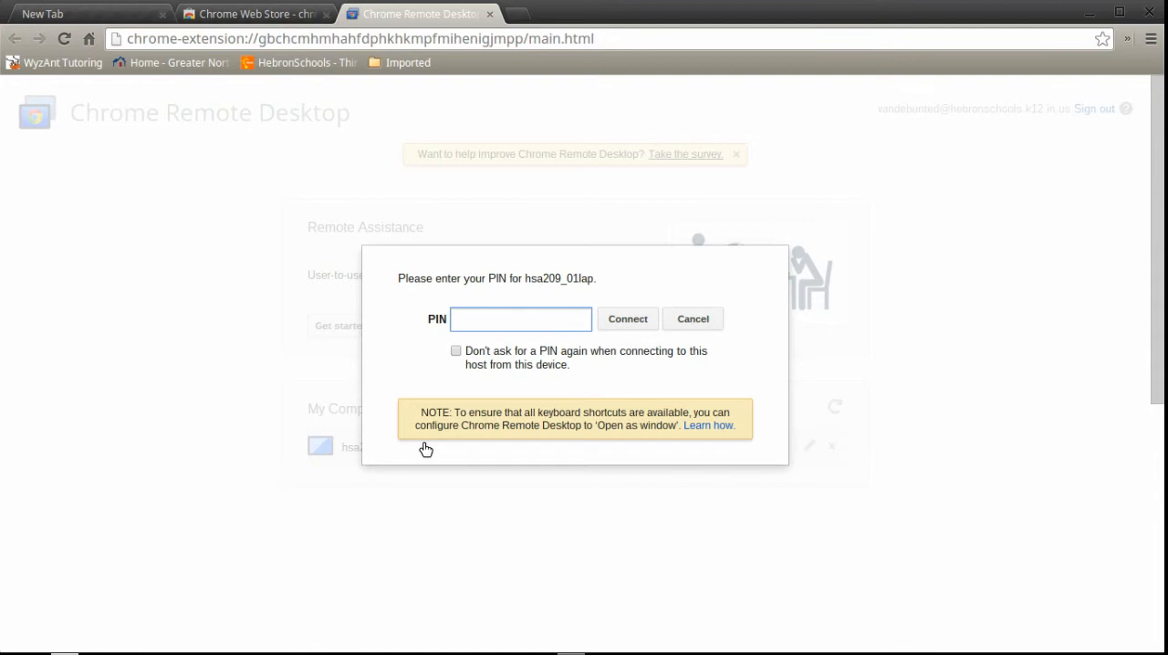
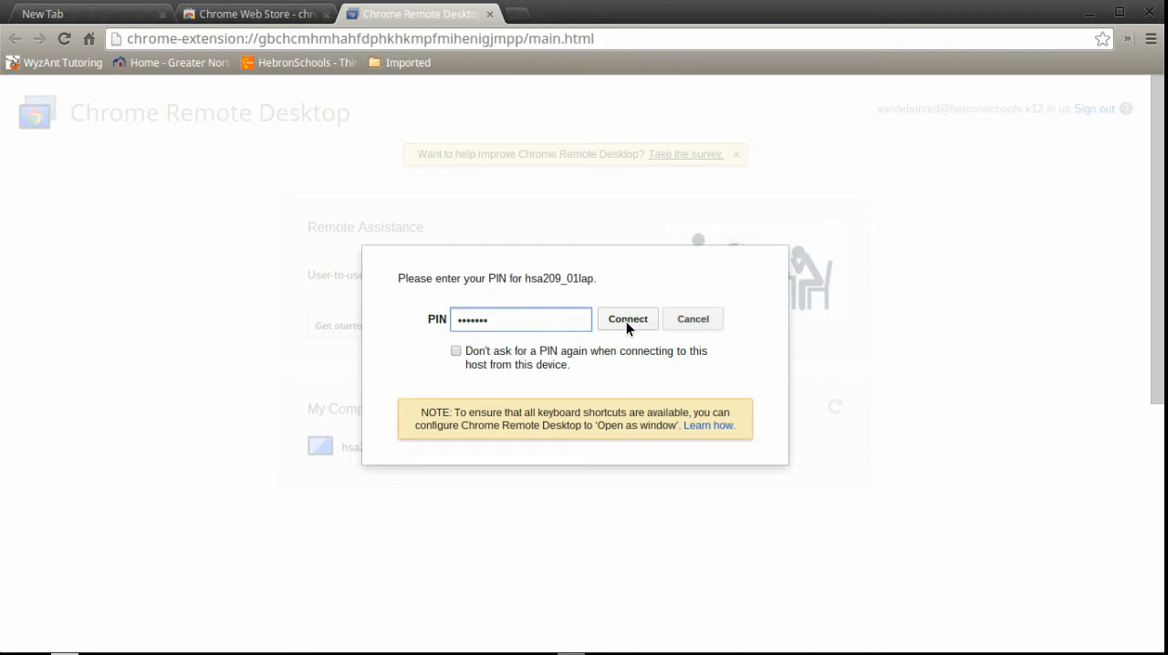
{"action": "left_click", "coordinate": [627, 317]}
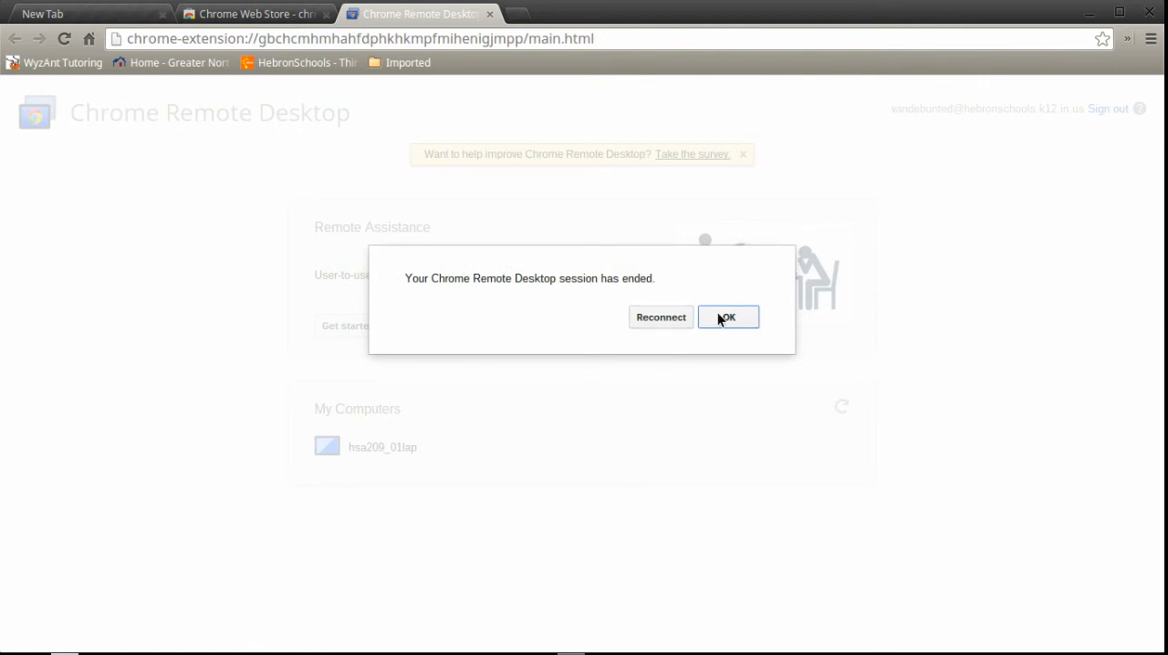
Step: Acknowledge the 'session has ended' notice to return to My Computers
{"action": "left_click", "coordinate": [726, 318]}
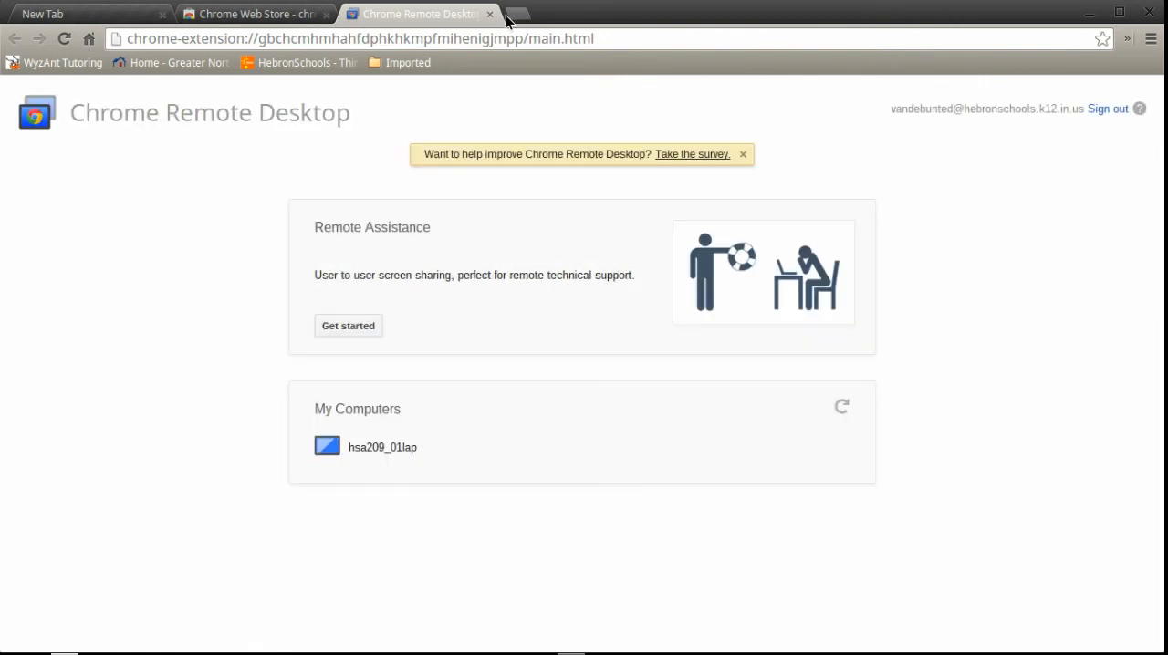